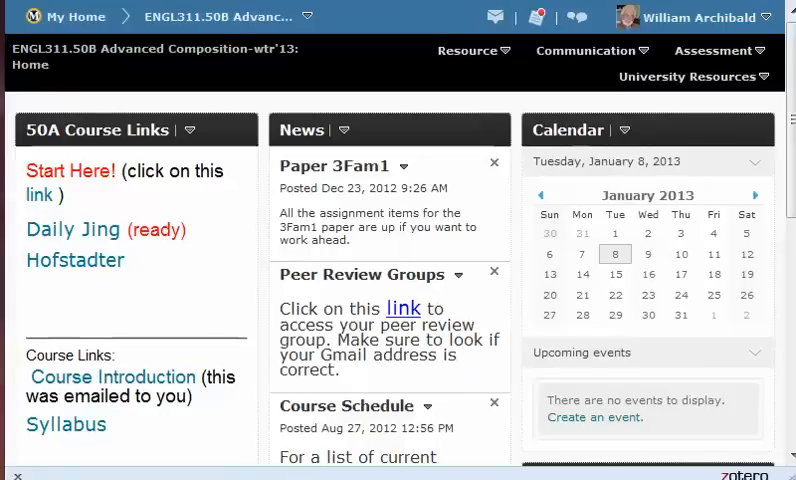
mouse_move(634, 442)
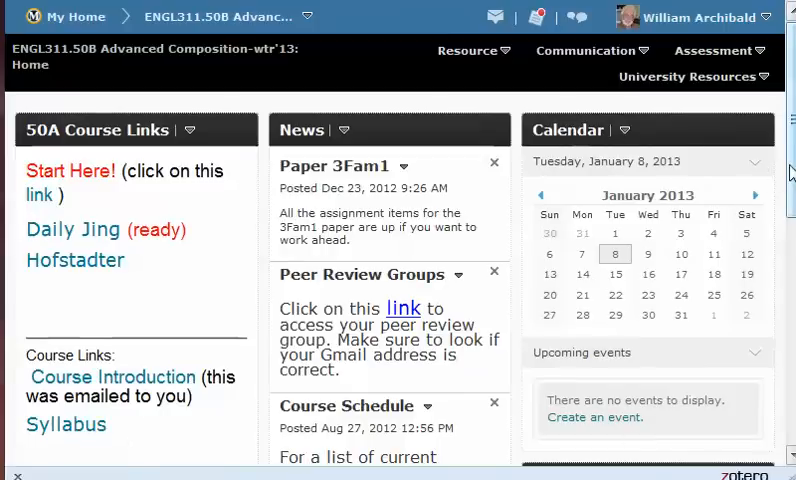
- Scroll the D2L News widget down to the Course Schedule news item
scroll("down", 3)
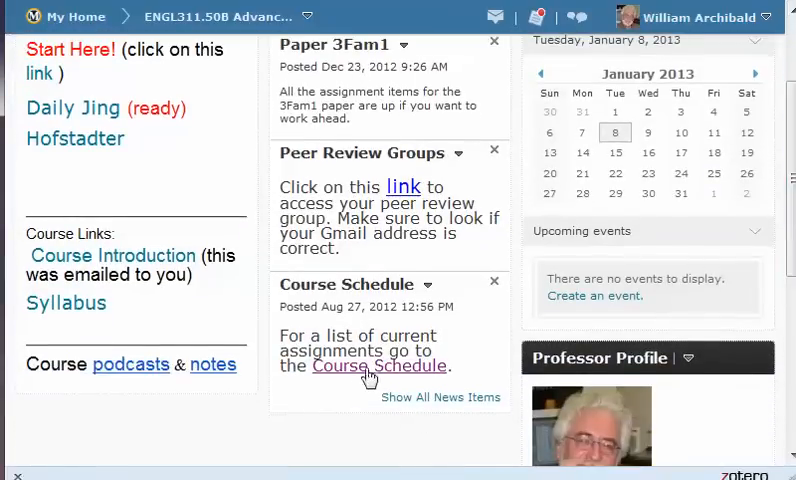
- Open the ENGL 311 course schedule and scroll down to the Week 3, T-08 further notes
left_click(380, 366)
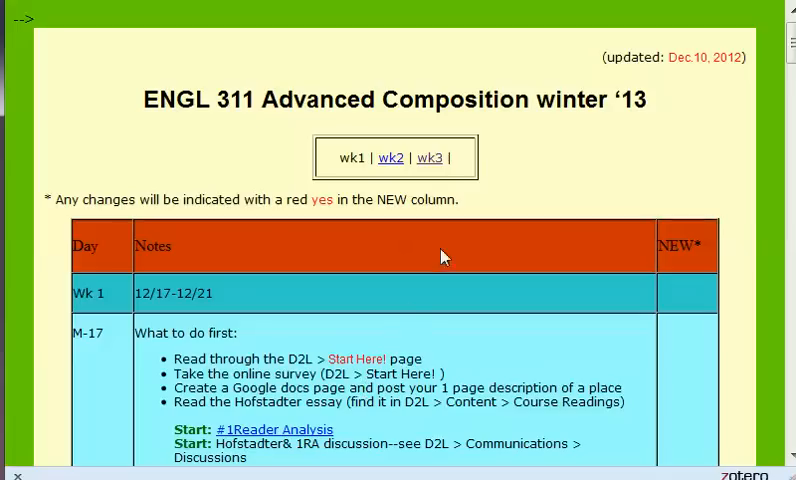
scroll("down", 3)
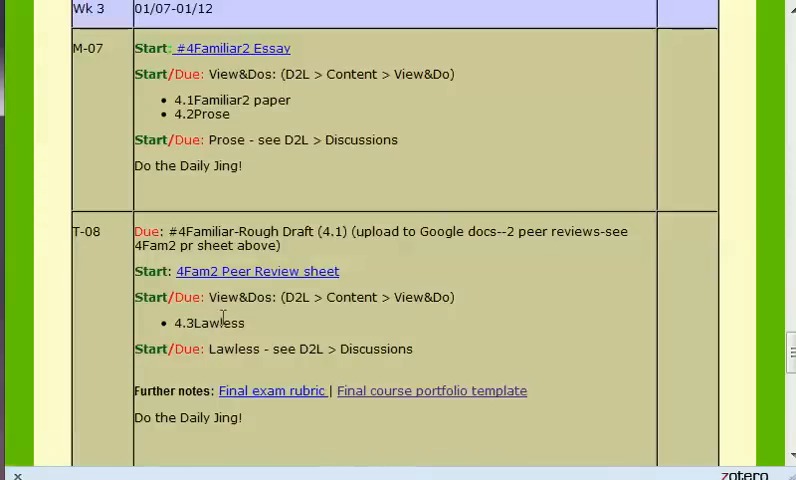
mouse_move(240, 262)
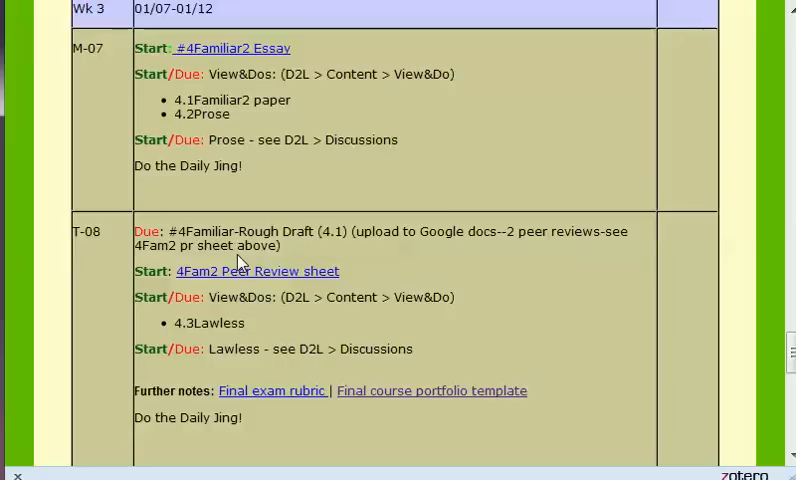
mouse_move(256, 318)
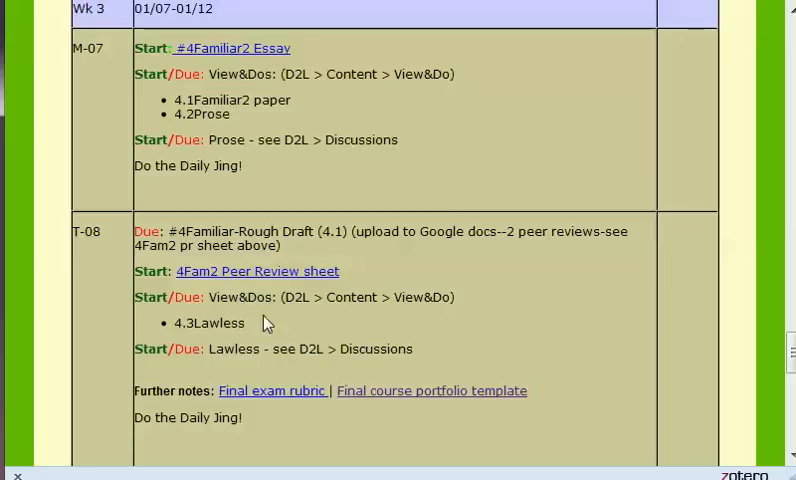
mouse_move(258, 346)
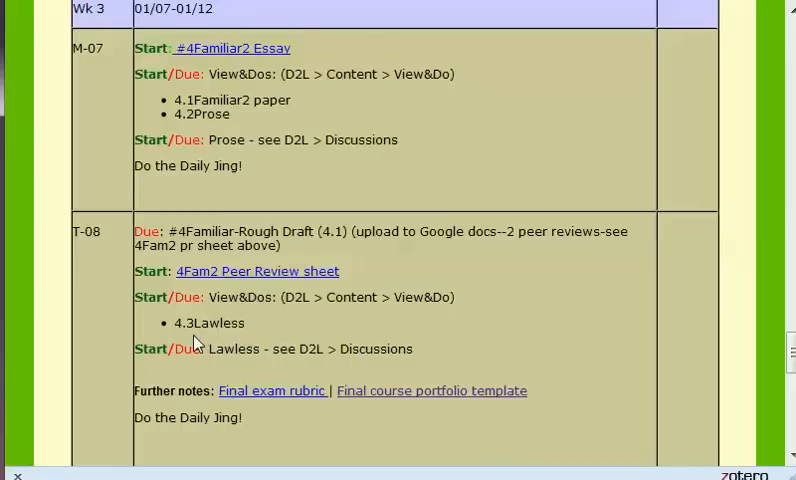
mouse_move(544, 332)
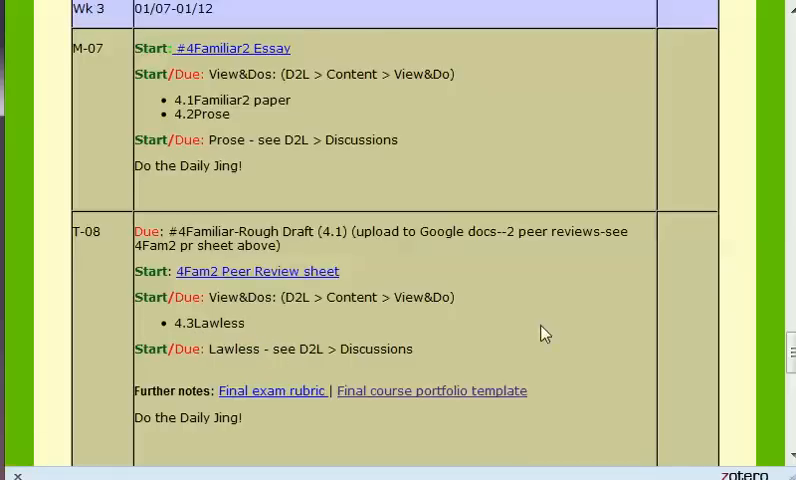
scroll("down", 3)
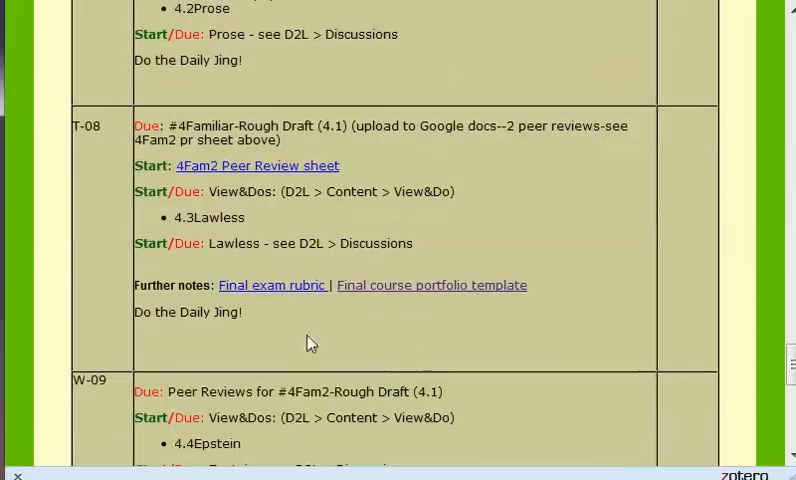
mouse_move(292, 296)
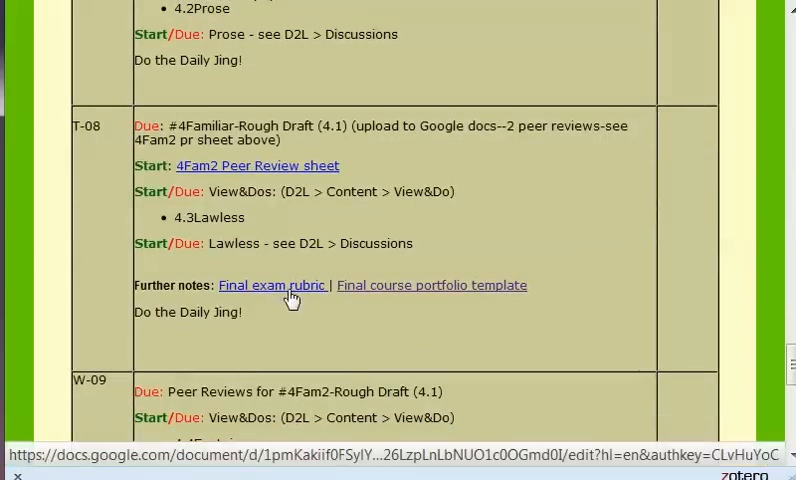
mouse_move(484, 304)
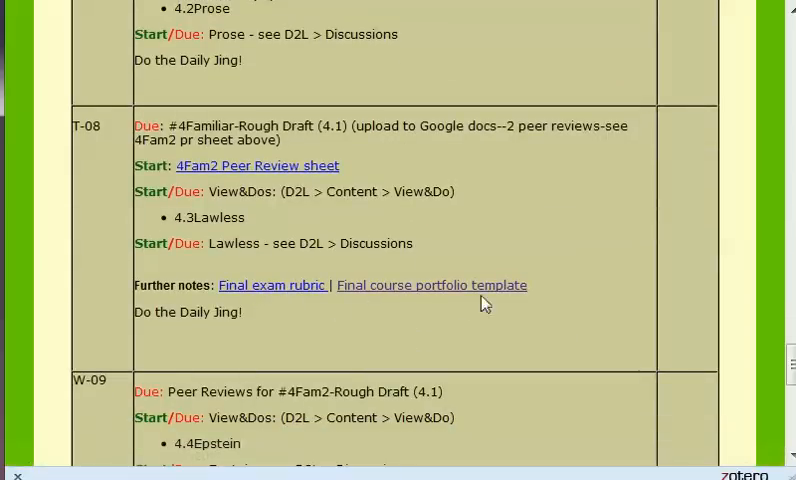
mouse_move(272, 292)
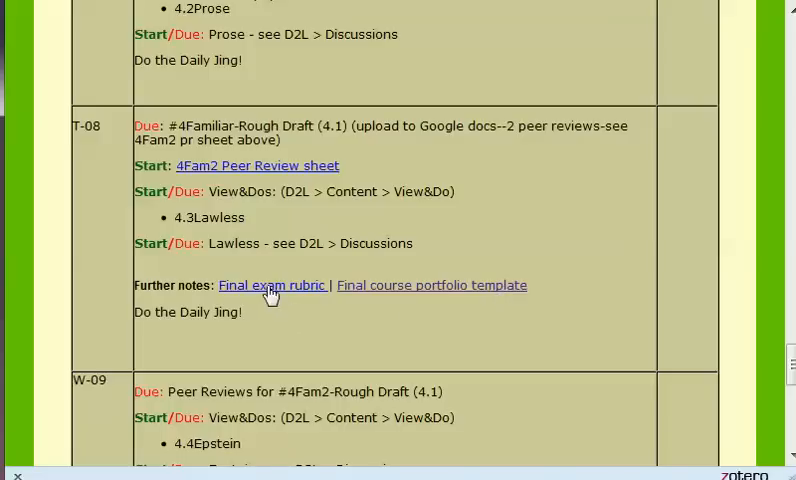
- Open the Final Exam rubric Google Doc and scroll to its assignment link
left_click(272, 284)
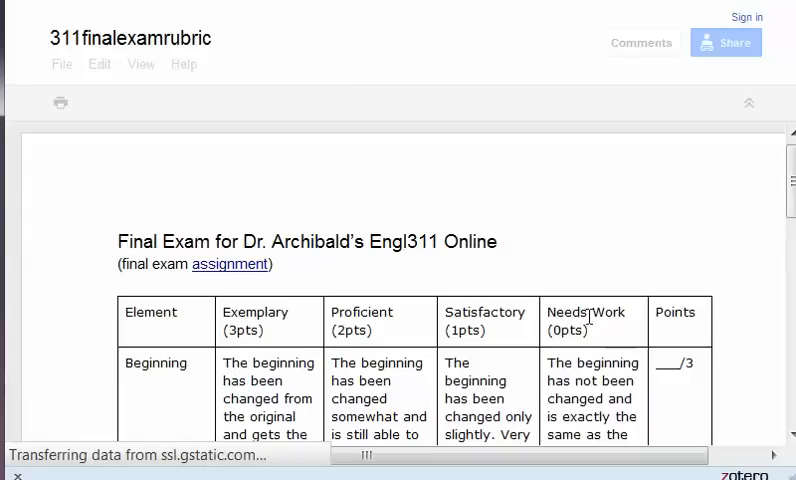
scroll("down", 3)
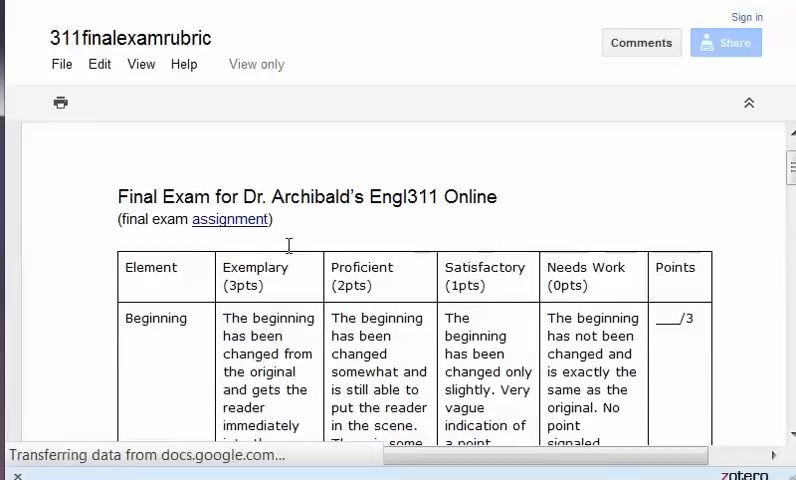
mouse_move(226, 226)
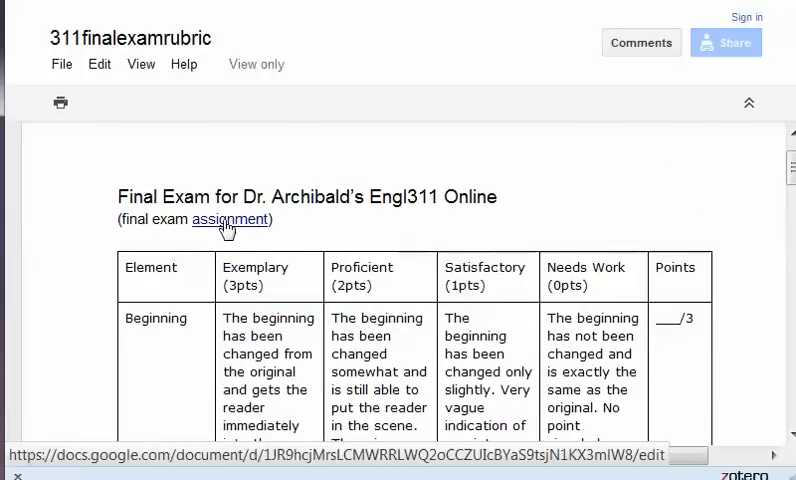
left_click(228, 220)
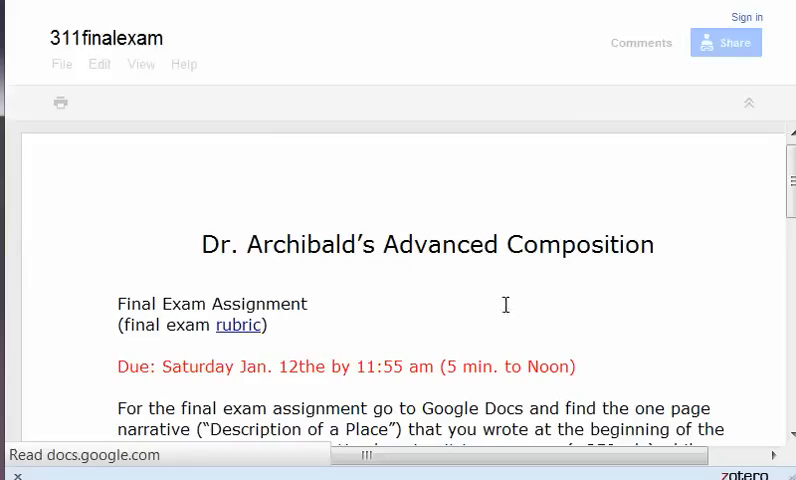
scroll("down", 3)
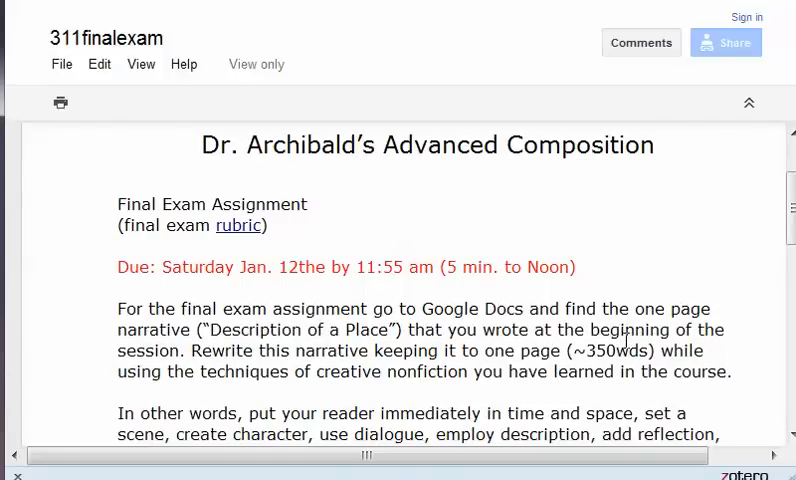
mouse_move(284, 328)
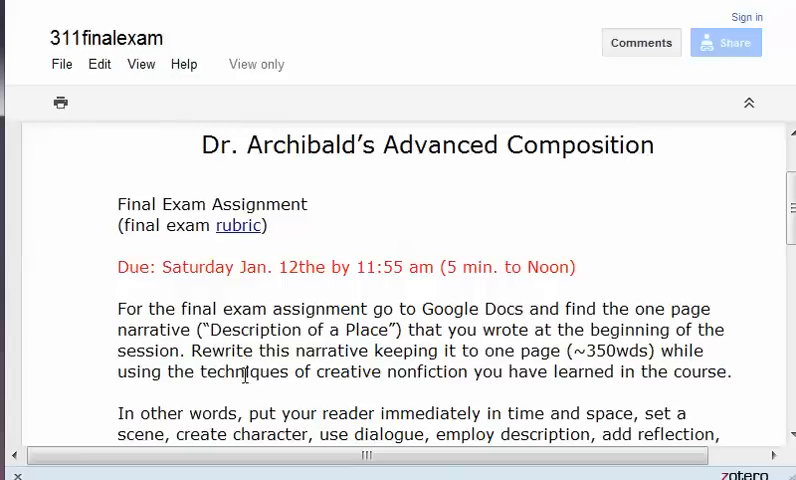
mouse_move(518, 388)
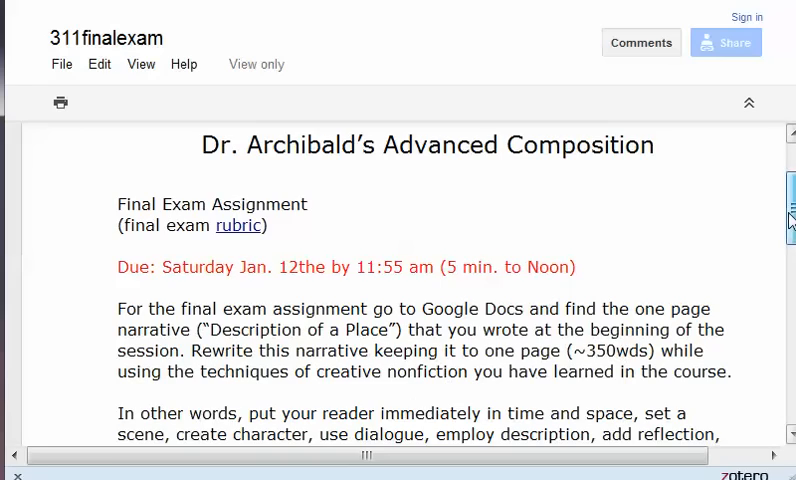
- Scroll down to the D2L Dropbox submission rules and the 15-point exam value
scroll("down", 3)
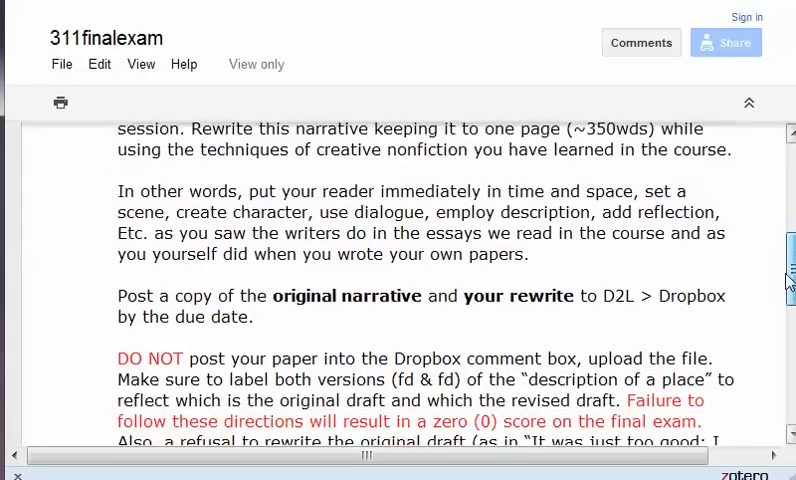
scroll("down", 3)
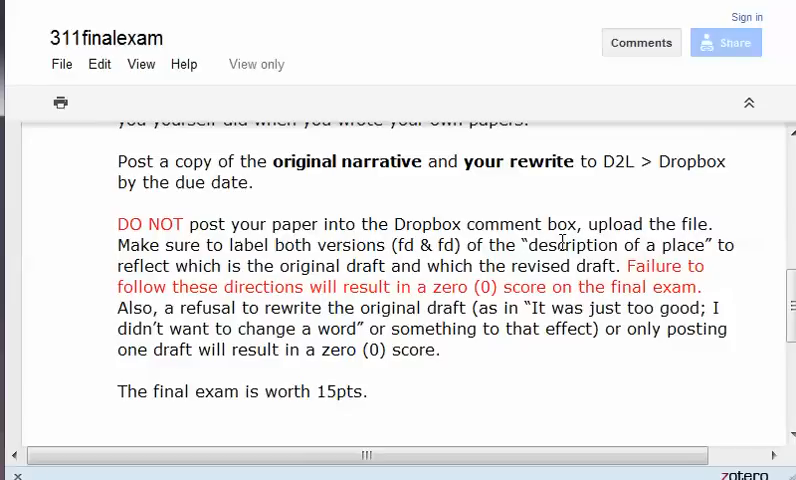
mouse_move(580, 248)
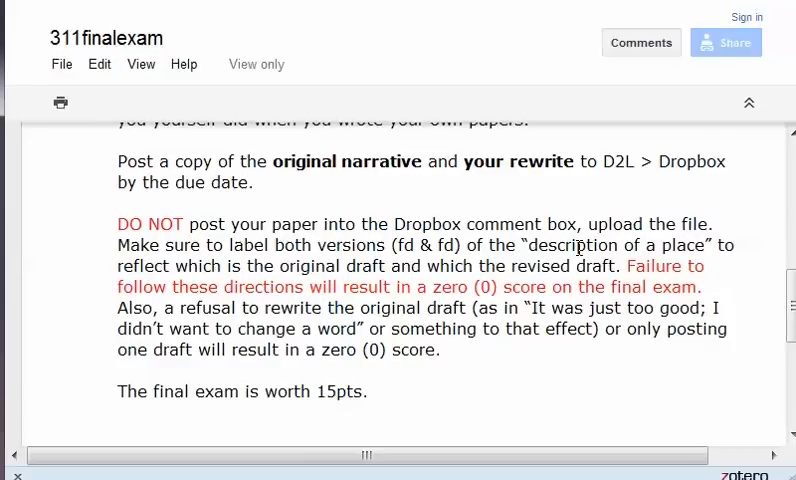
mouse_move(578, 254)
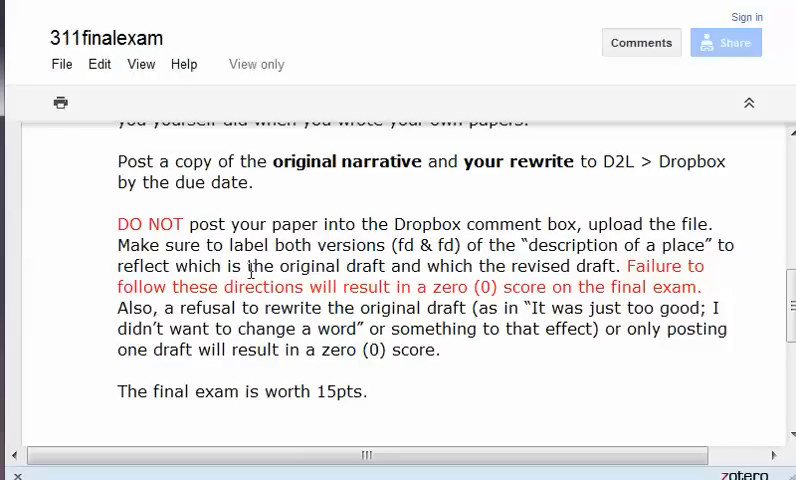
mouse_move(424, 262)
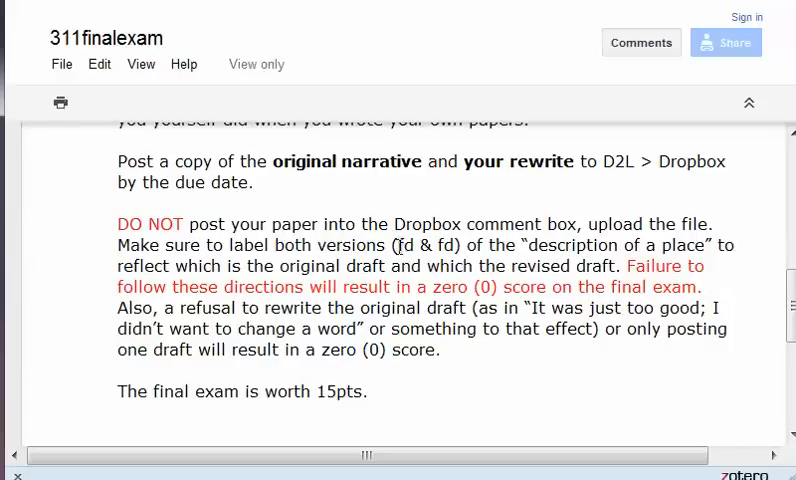
mouse_move(406, 268)
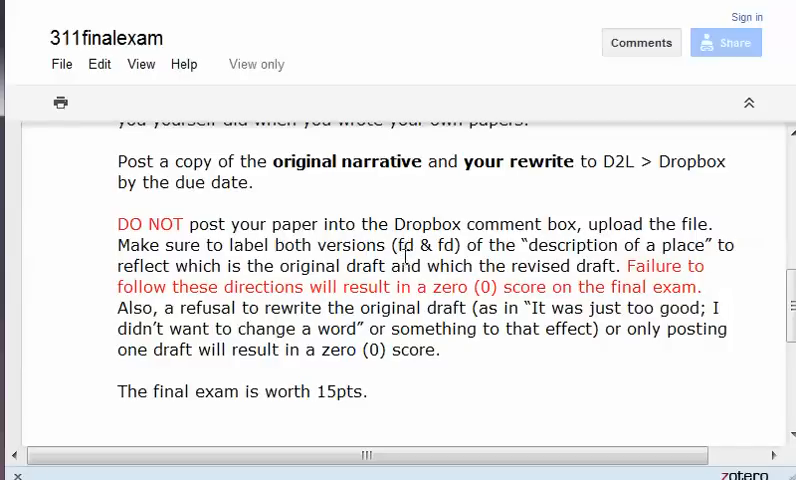
mouse_move(444, 260)
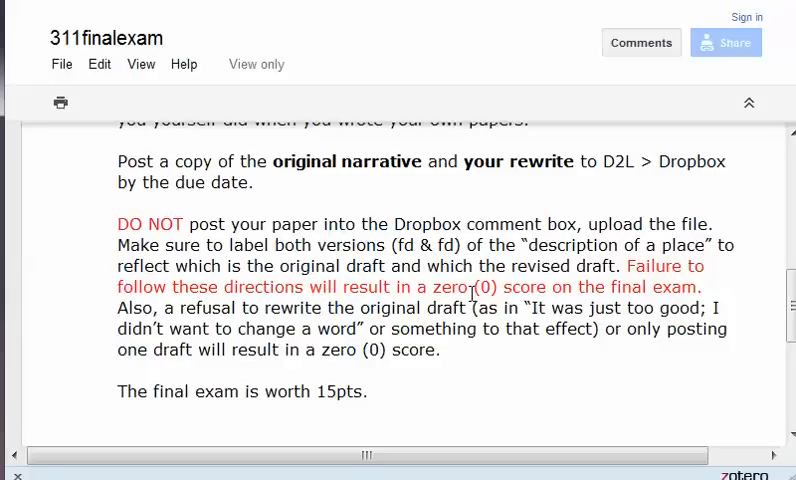
mouse_move(404, 360)
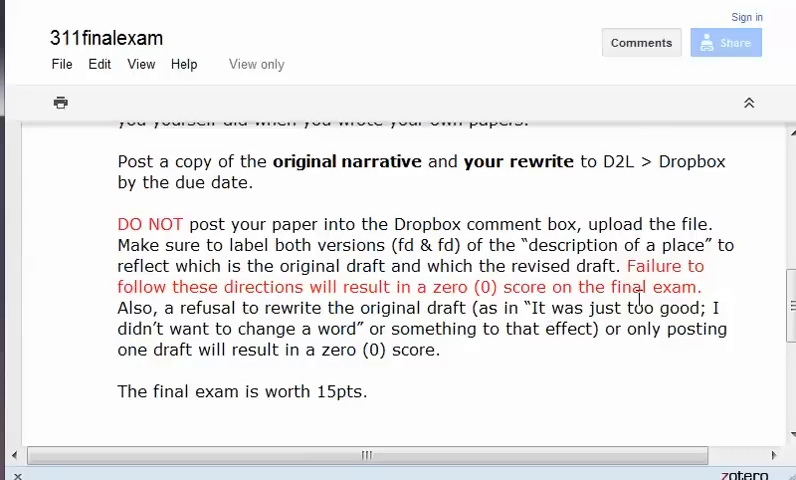
mouse_move(364, 316)
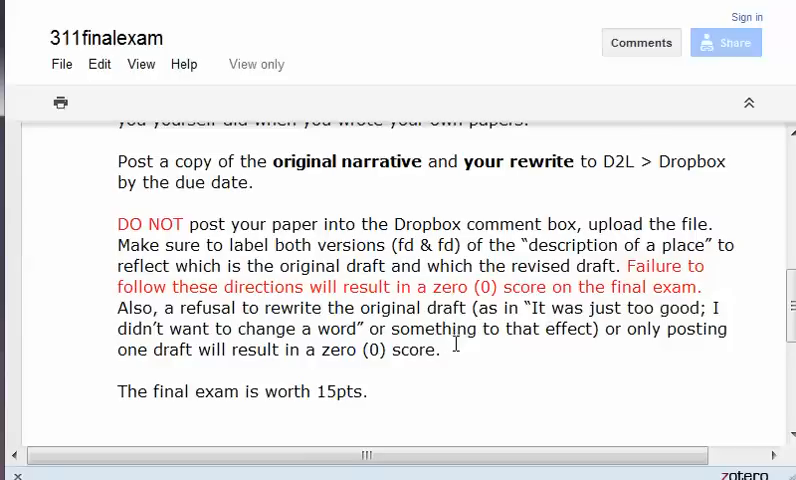
mouse_move(328, 382)
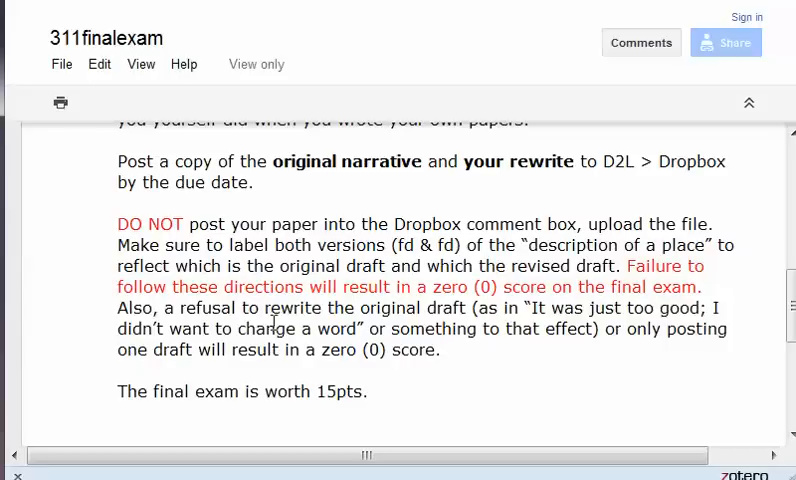
mouse_move(436, 330)
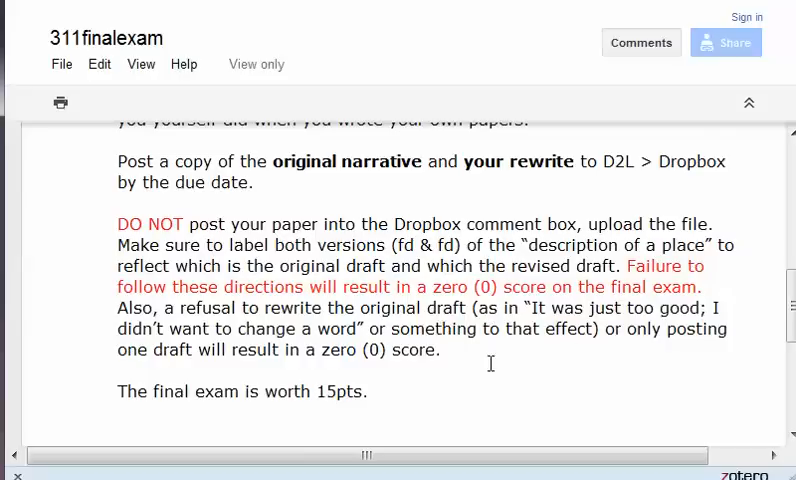
mouse_move(498, 368)
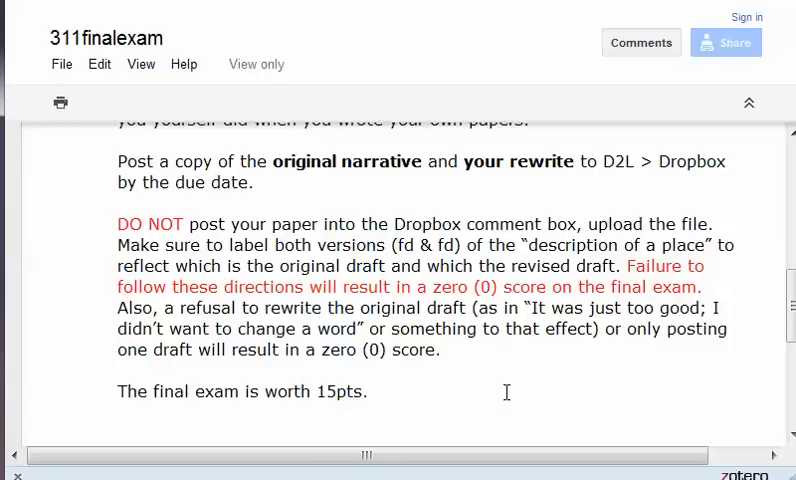
- Scroll back up to the 311finalexam heading, rubric link and due date
scroll("up", 3)
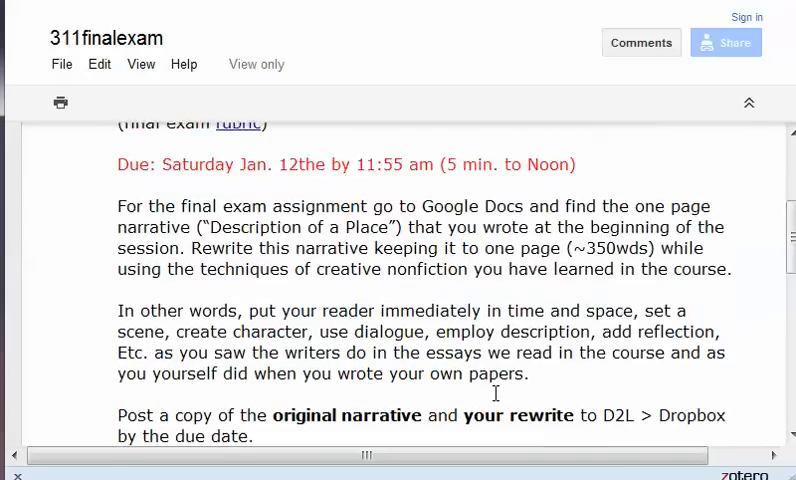
scroll("up", 3)
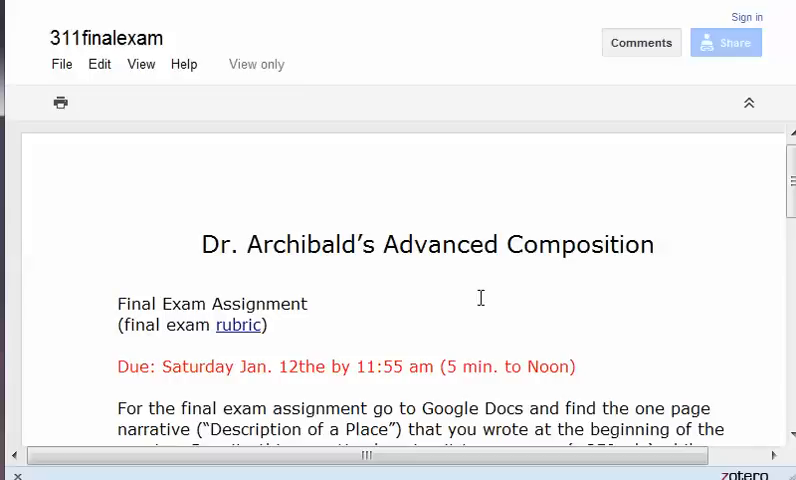
mouse_move(542, 156)
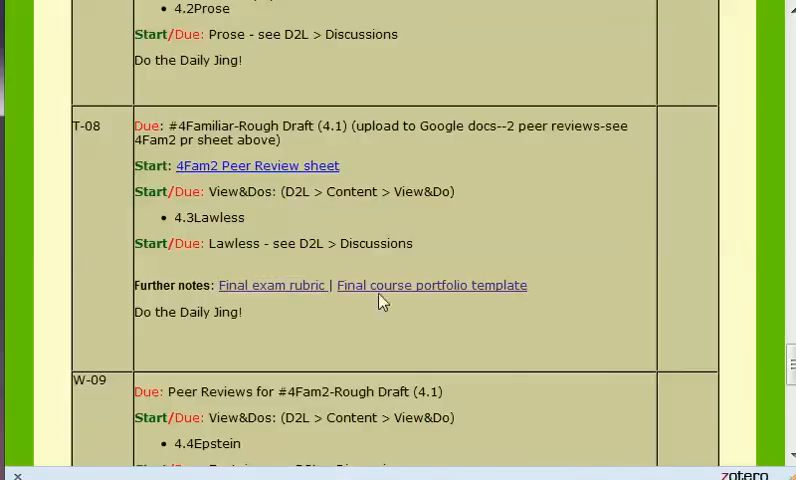
mouse_move(408, 304)
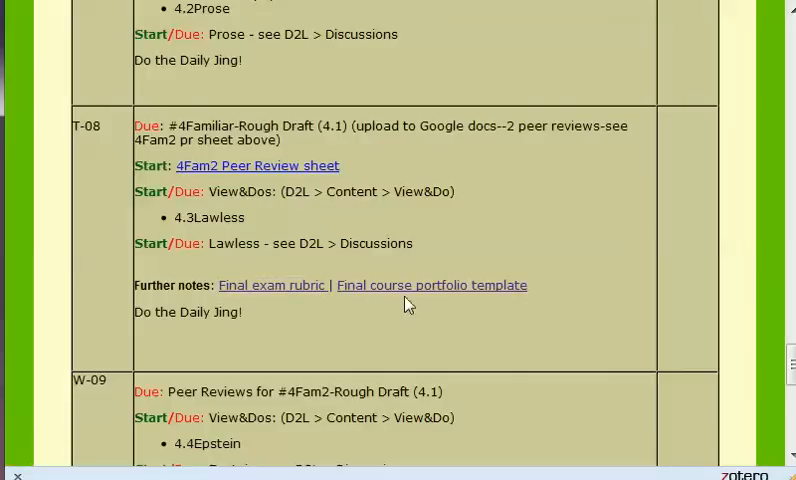
scroll("down", 3)
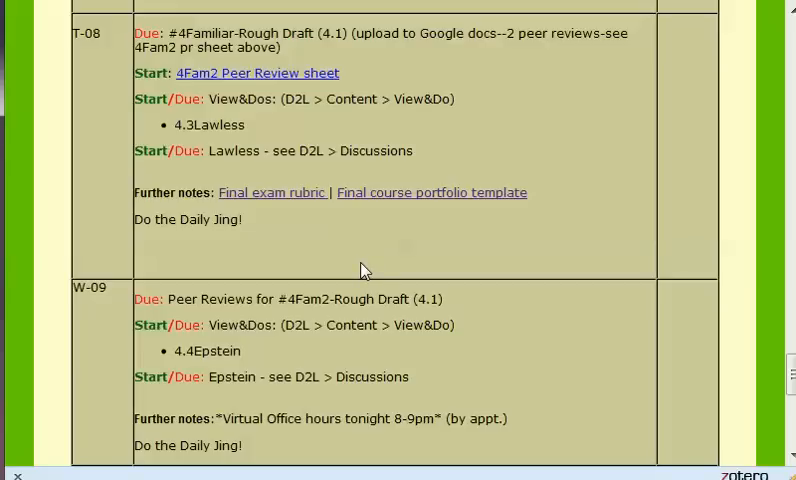
mouse_move(364, 268)
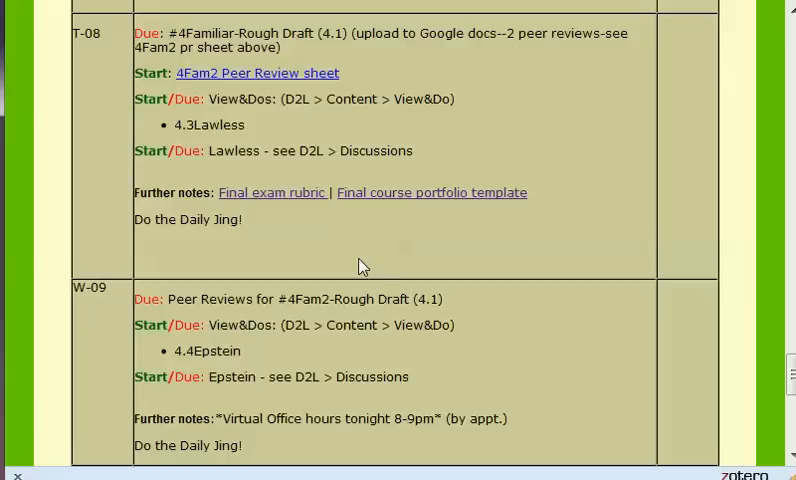
mouse_move(272, 218)
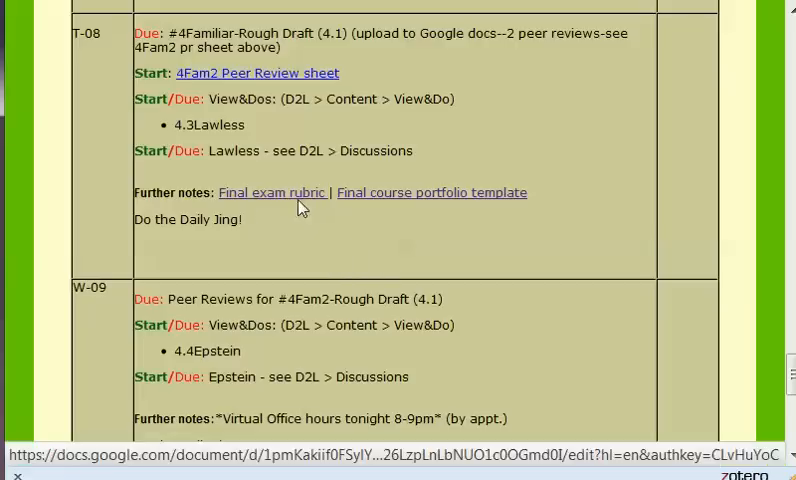
mouse_move(320, 240)
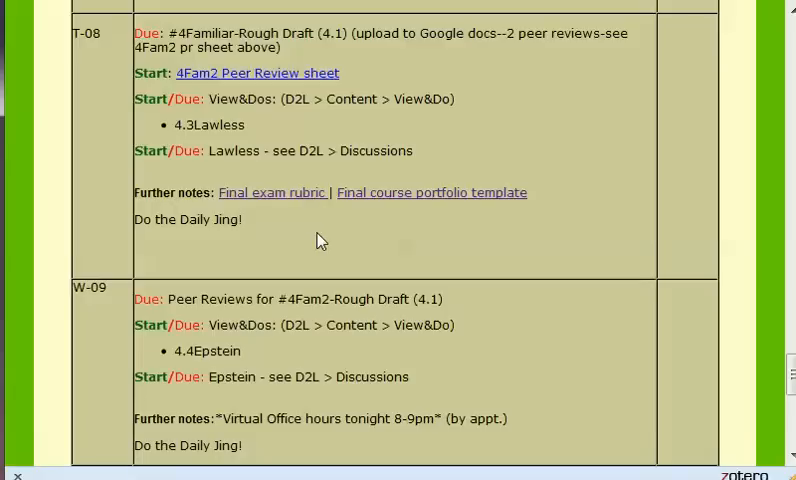